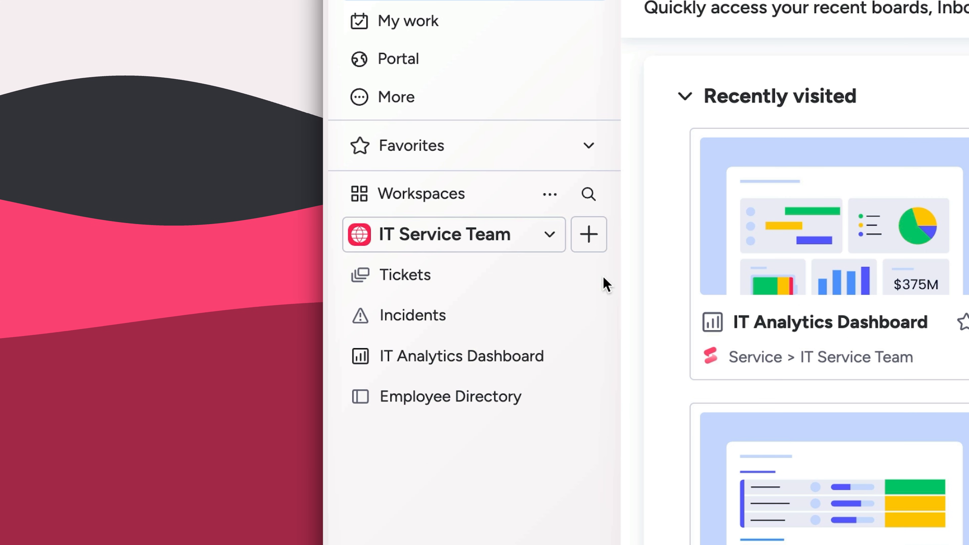
Show the Tickets board with all ticket groups expanded.
left_click(406, 275)
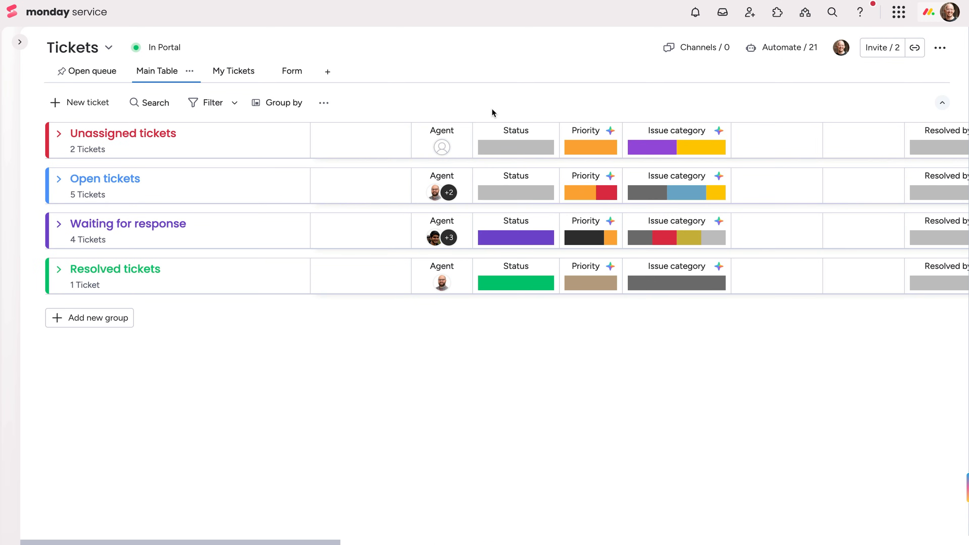
left_click(59, 134)
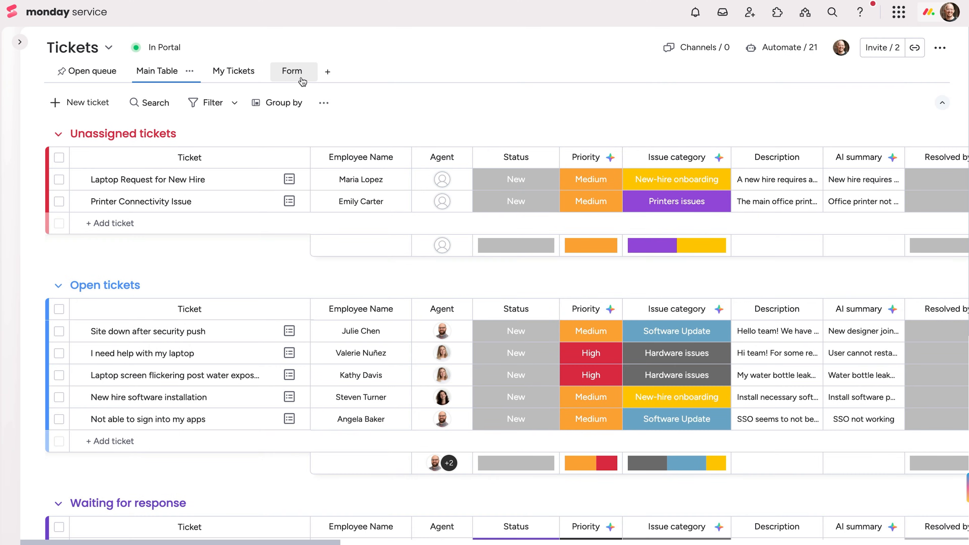
Add a monday Inbox email channel to the ticket form, displayed as 'IT support', and save it.
left_click(292, 71)
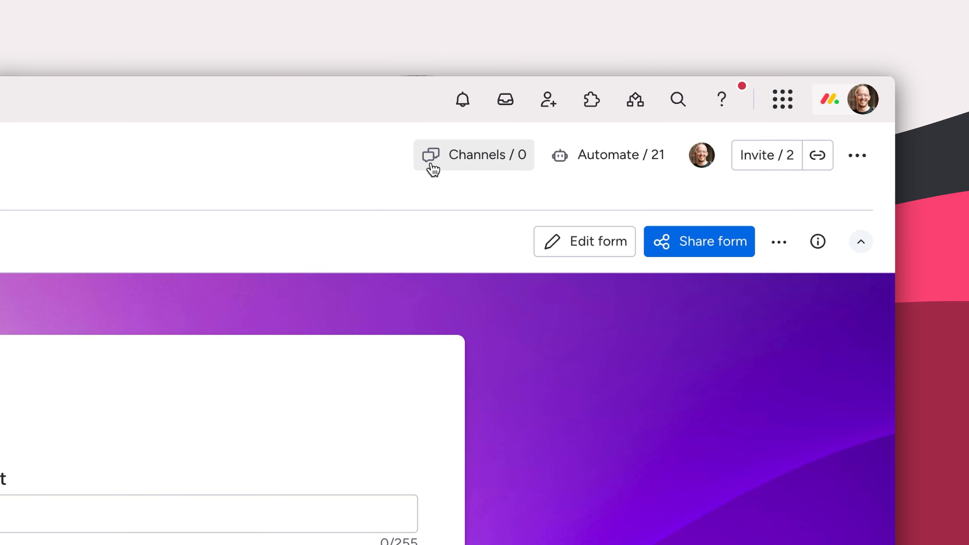
left_click(473, 154)
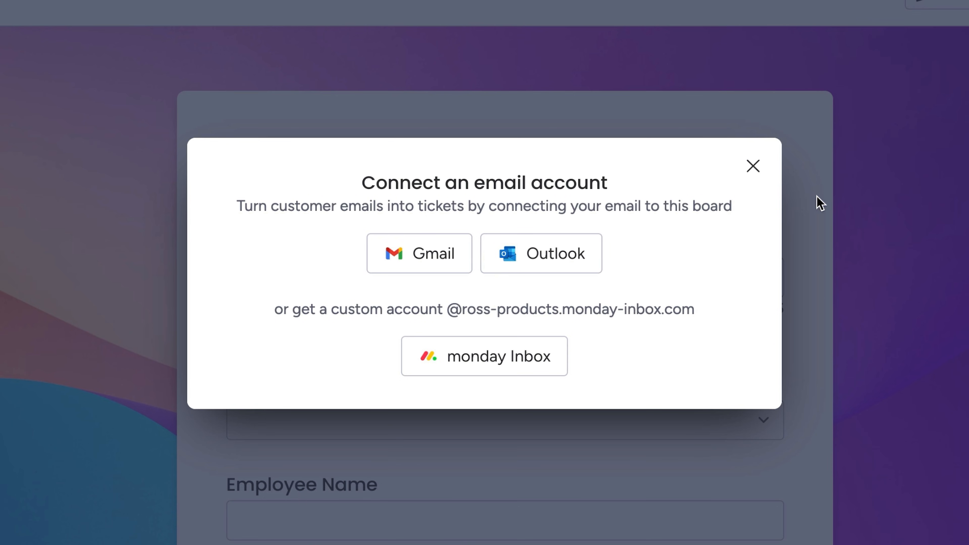
left_click(485, 355)
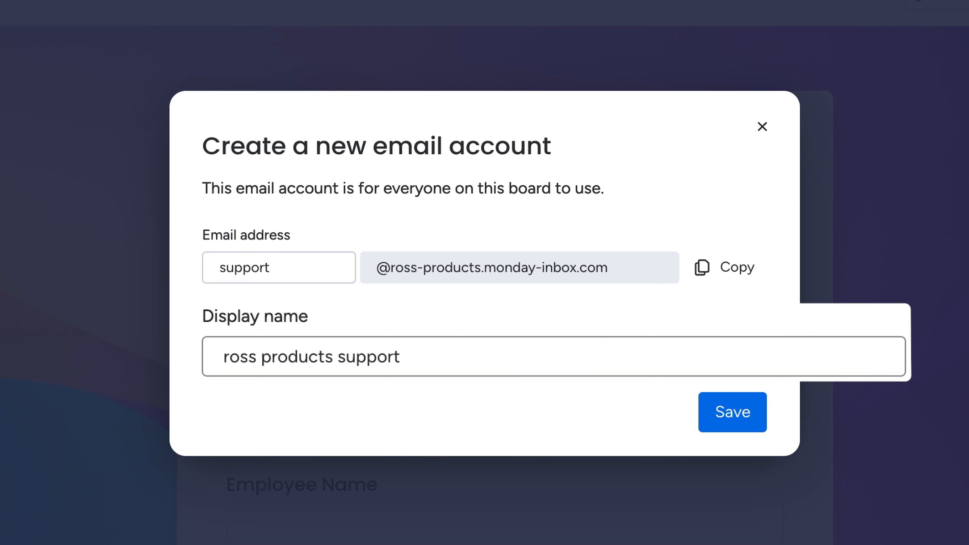
type("IT support")
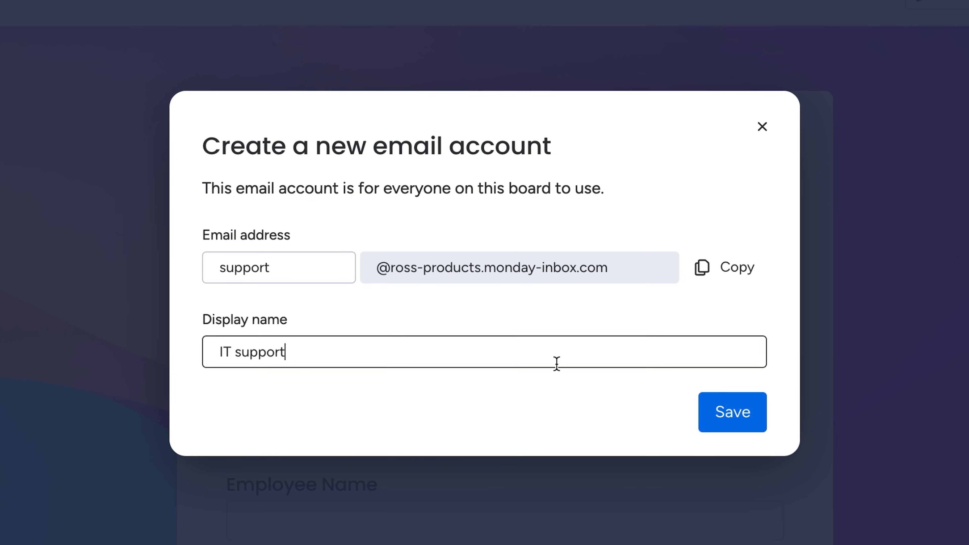
left_click(731, 412)
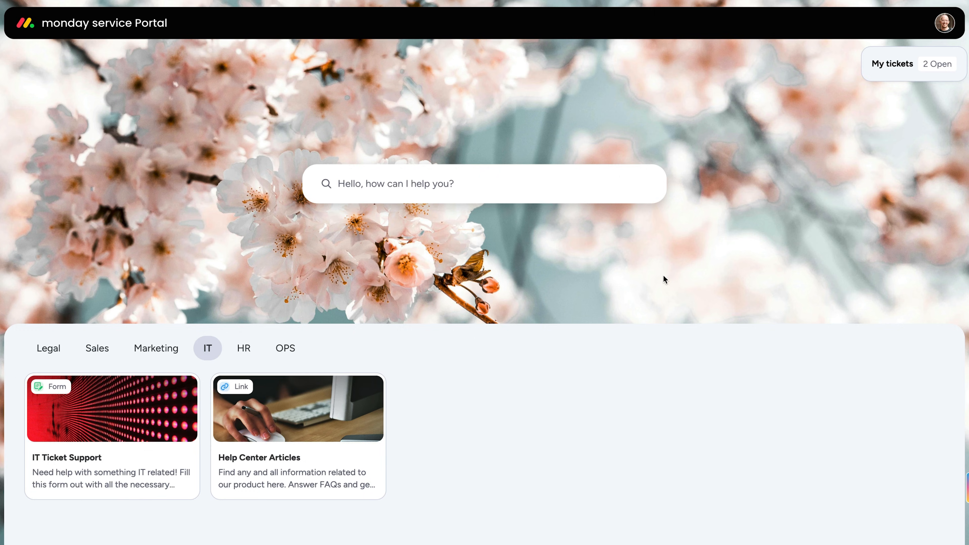
Leave the portal home page and return to the Tickets board in the workspace.
left_click(912, 63)
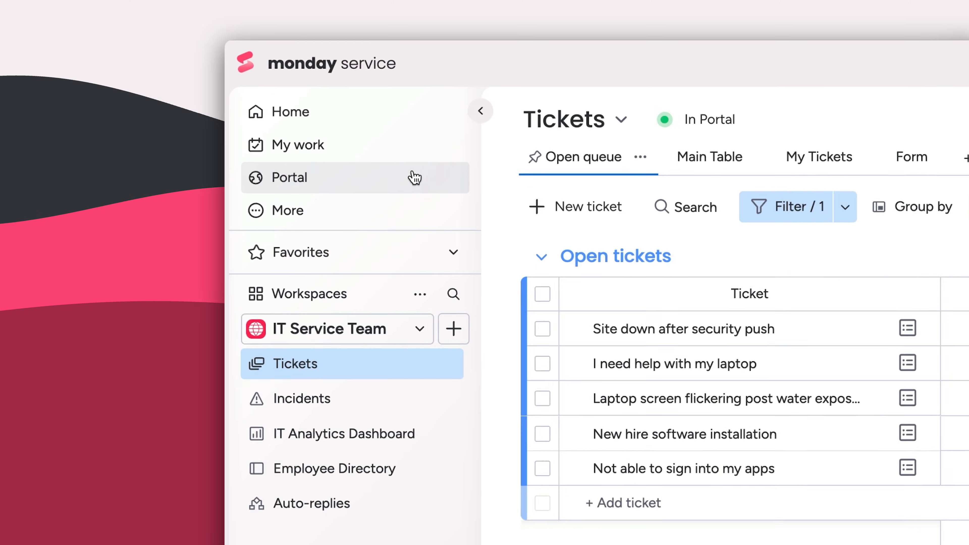
Customise the portal: name Ross' Company Portal, primary colour #98013d, and a background image.
left_click(289, 177)
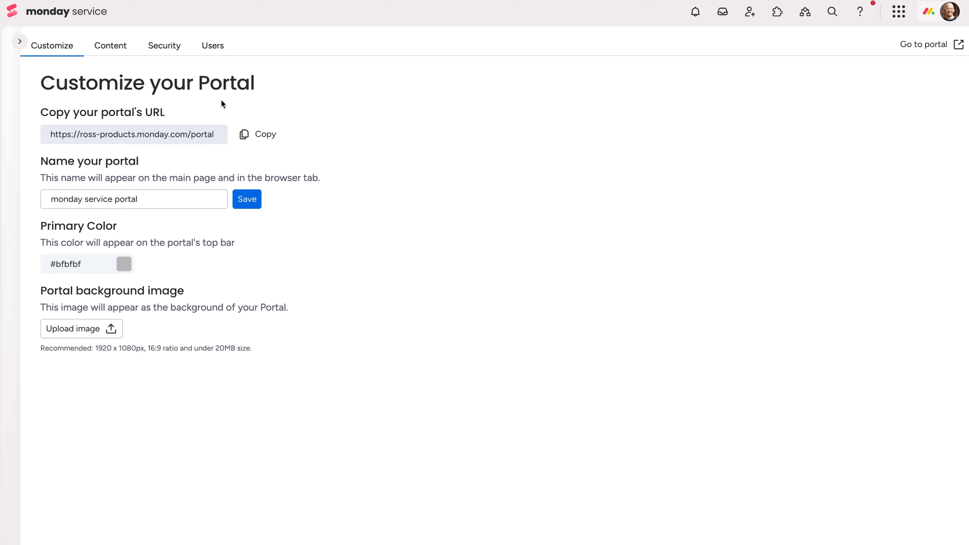
left_click(258, 134)
type("Ross' Company Portal")
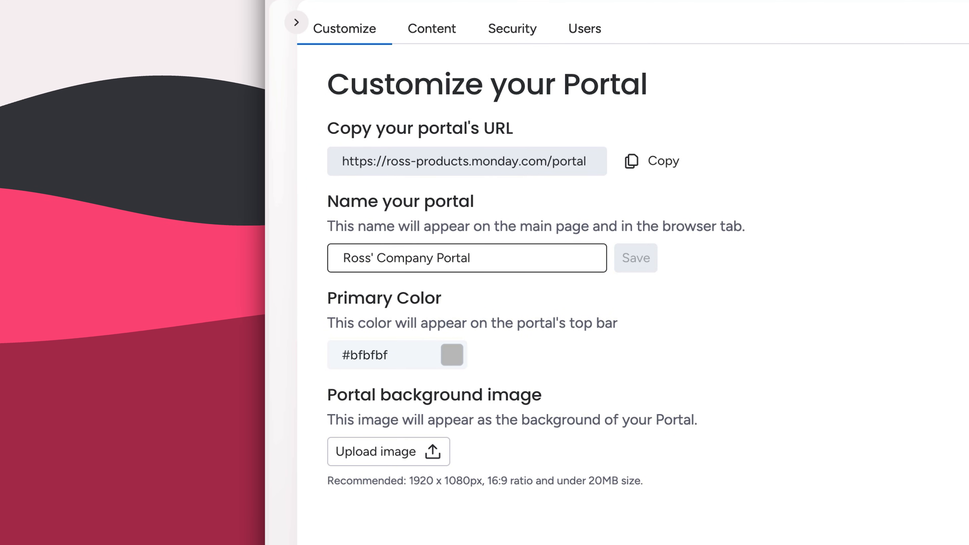
left_click(451, 354)
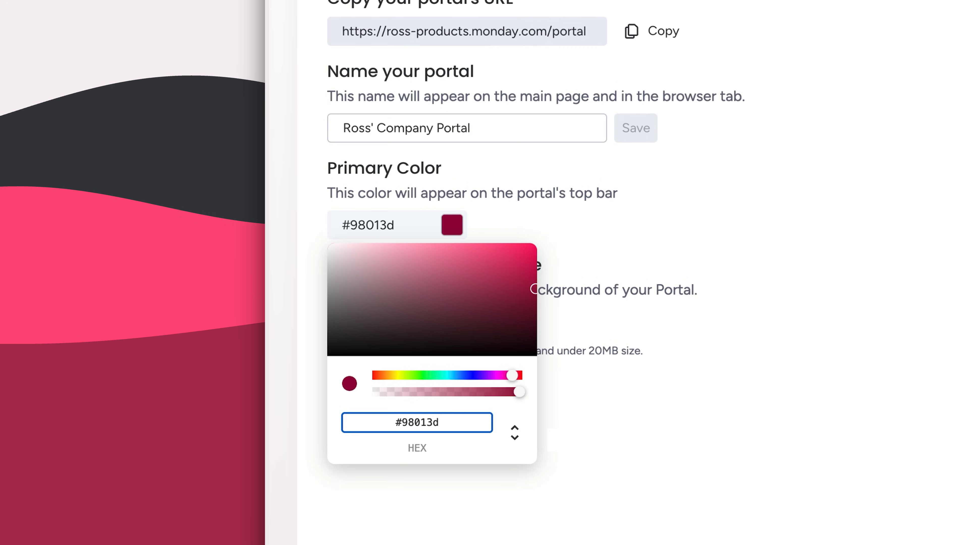
left_click(72, 328)
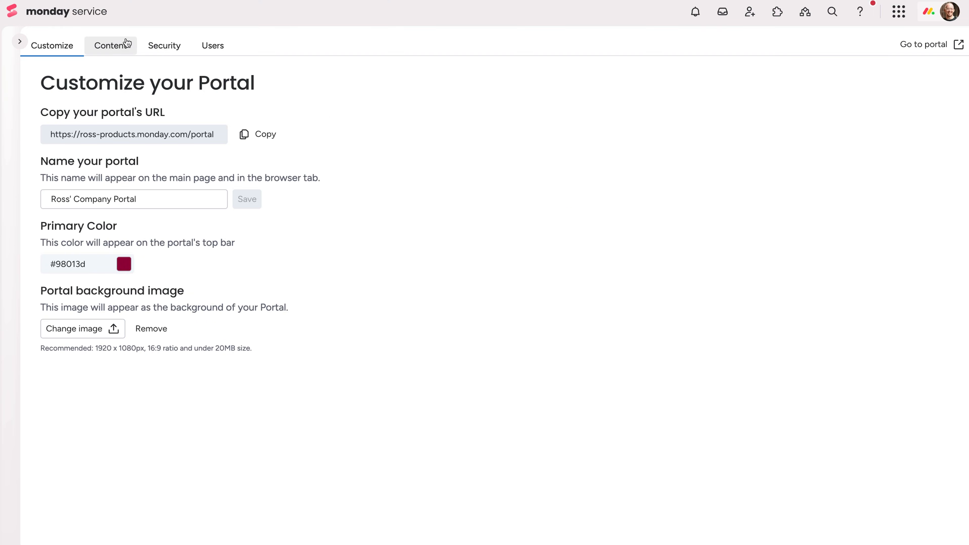
Create IT, HR and OPS content groups and start adding a form to the IT group.
left_click(110, 45)
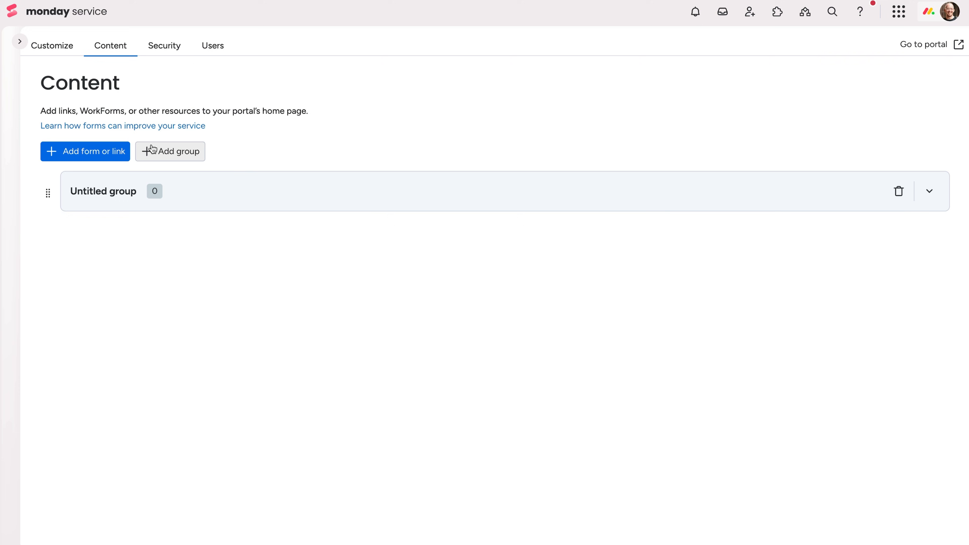
left_click(176, 151)
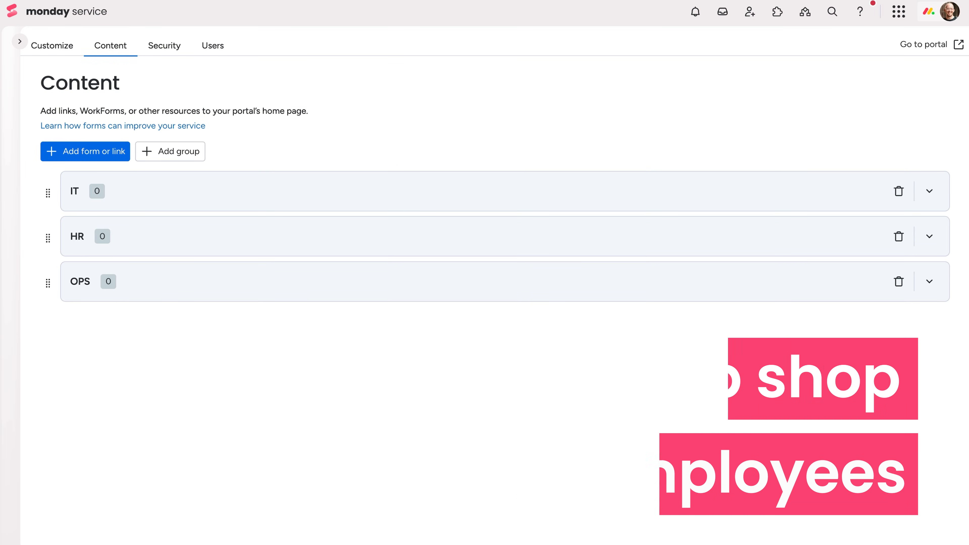
left_click(928, 190)
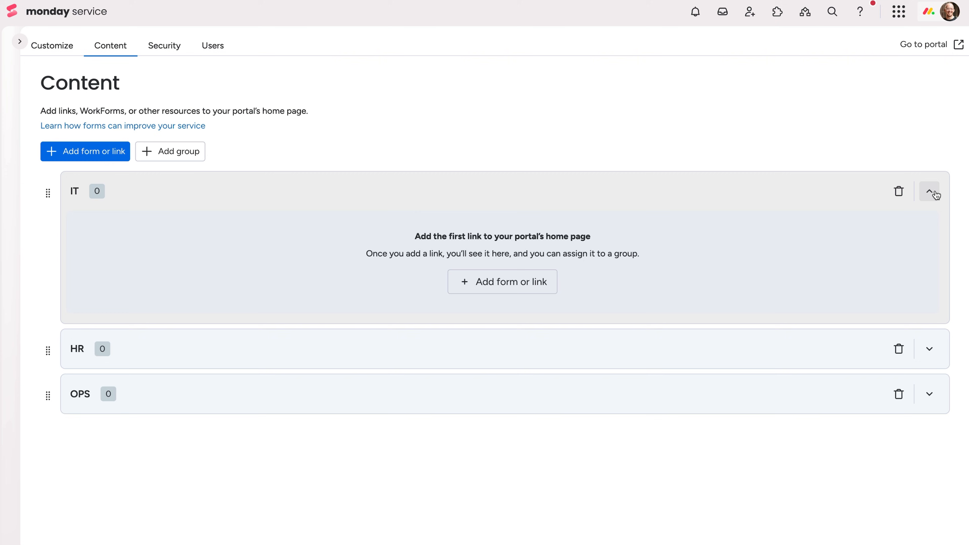
left_click(502, 282)
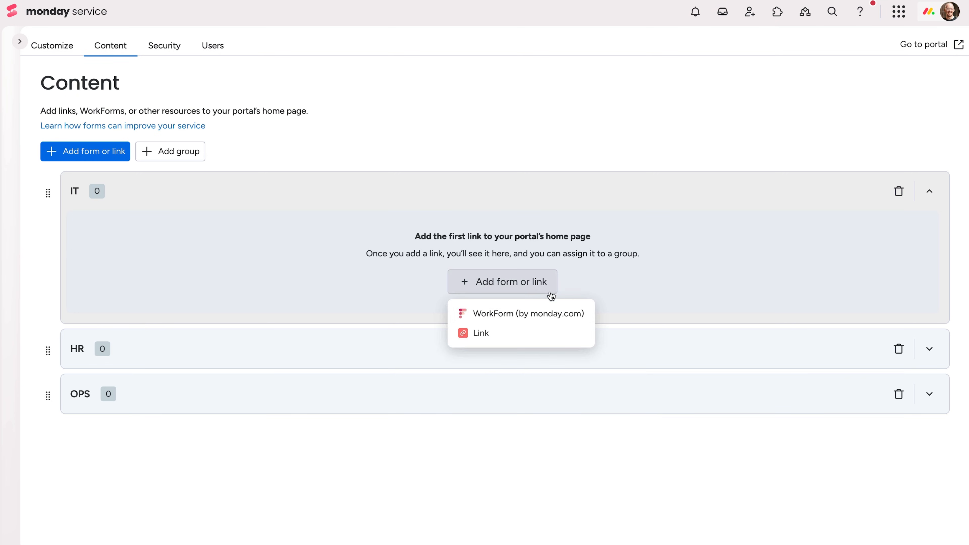
Add the Tickets WorkForm as IT Tickets with an IT help description and cover image.
left_click(528, 313)
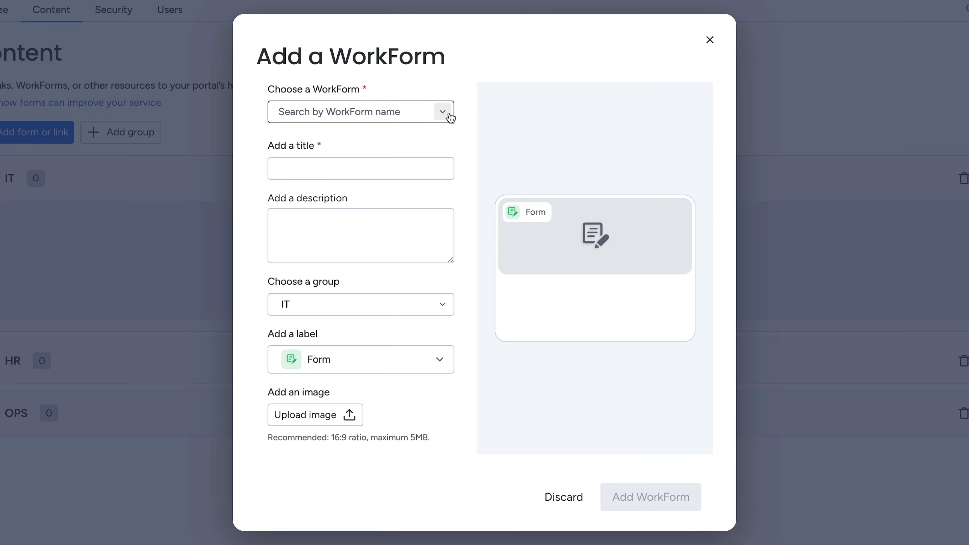
left_click(360, 112)
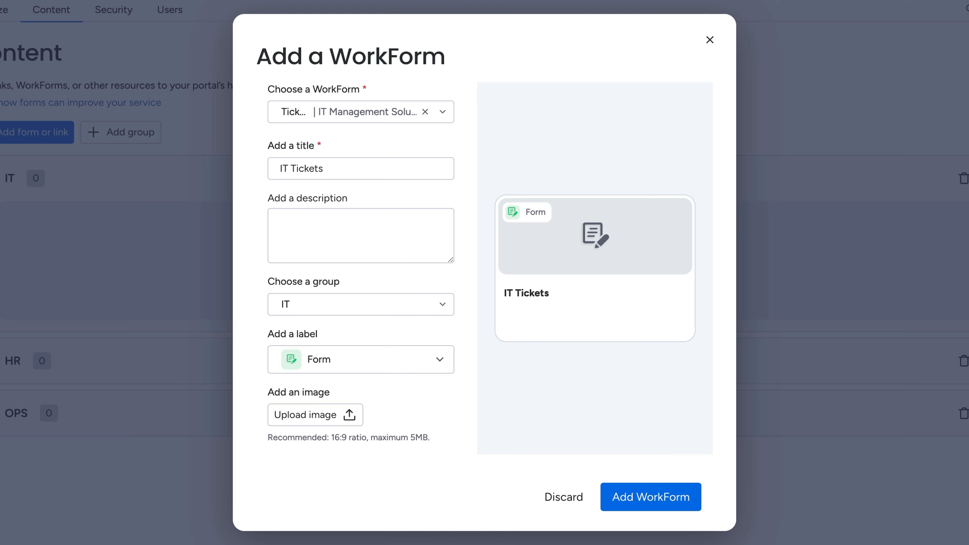
type("Need help with something IT related? Fill this form out with all the necessary details and we will get back to you promptly!")
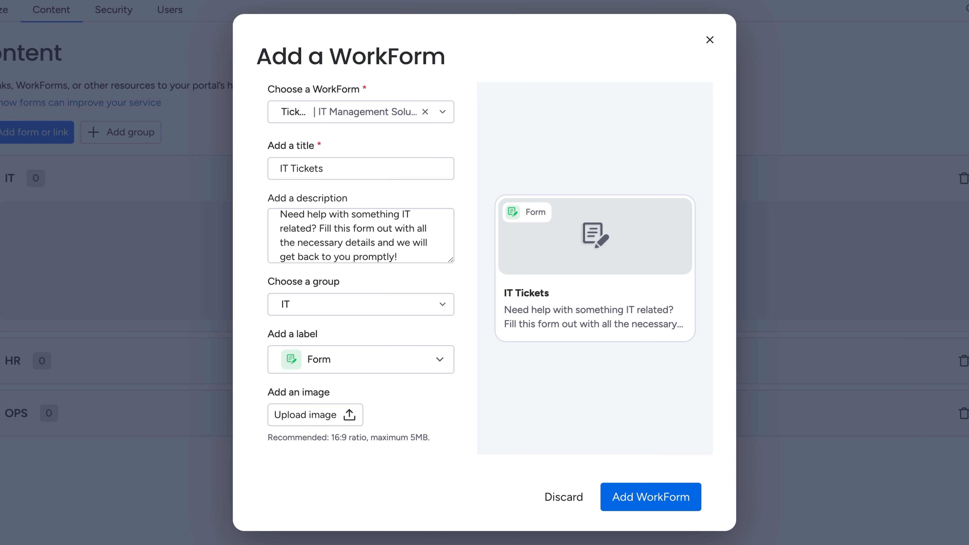
left_click(314, 415)
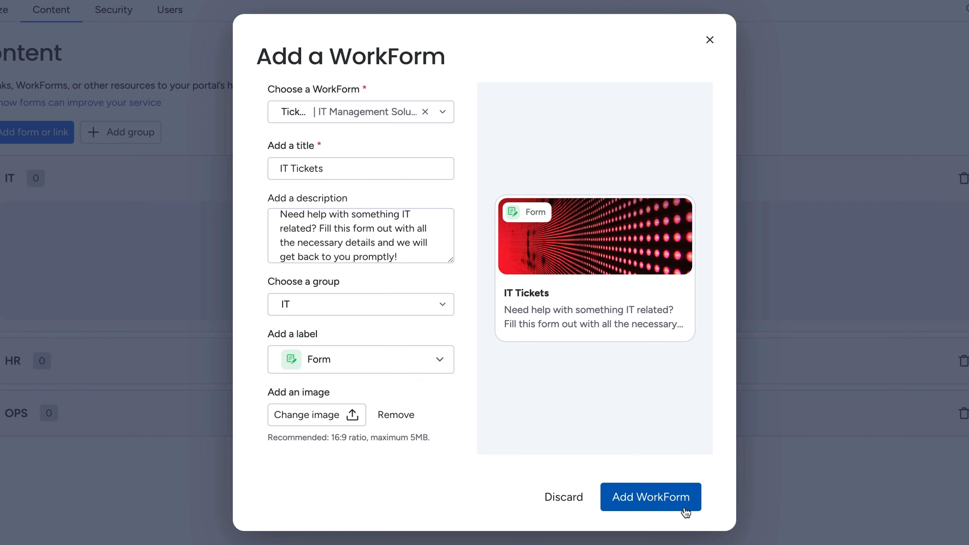
left_click(649, 496)
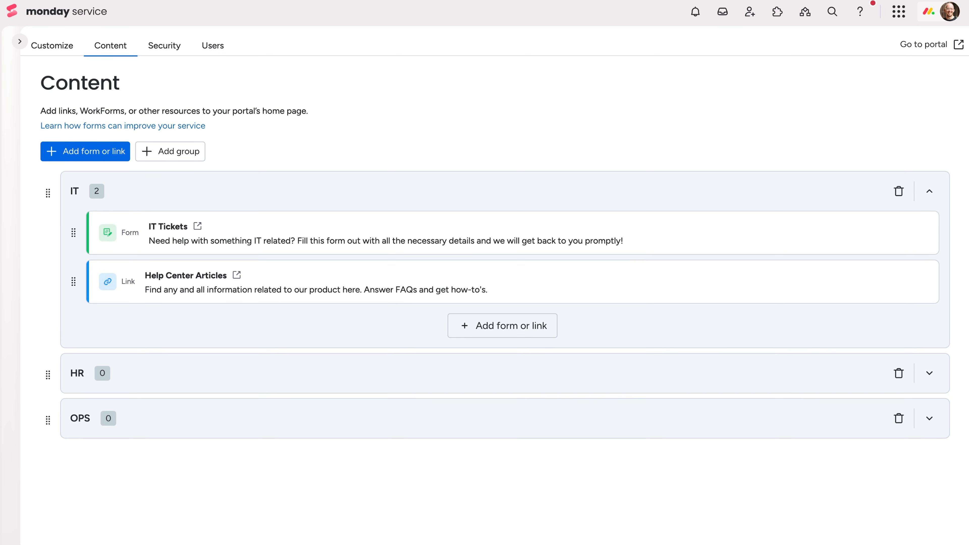
Check the HR group's three items, then move to the portal's Security settings.
left_click(928, 372)
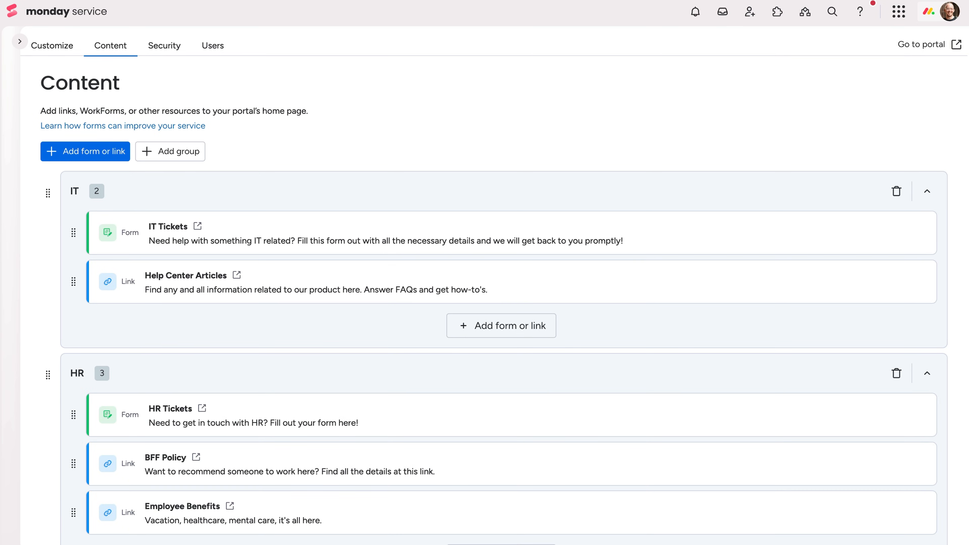
left_click(165, 45)
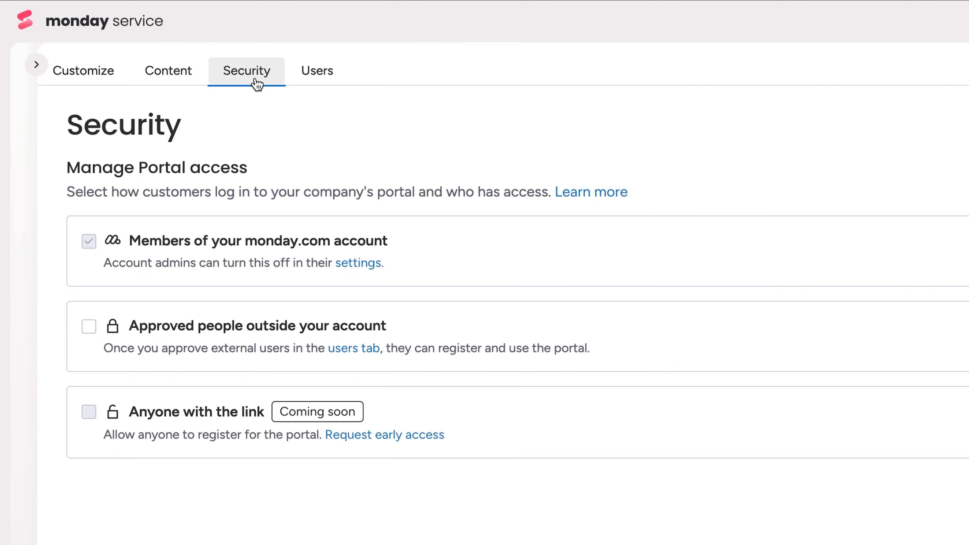
Allow approved outside people and self-registration from the rosscompany.com domain.
left_click(89, 326)
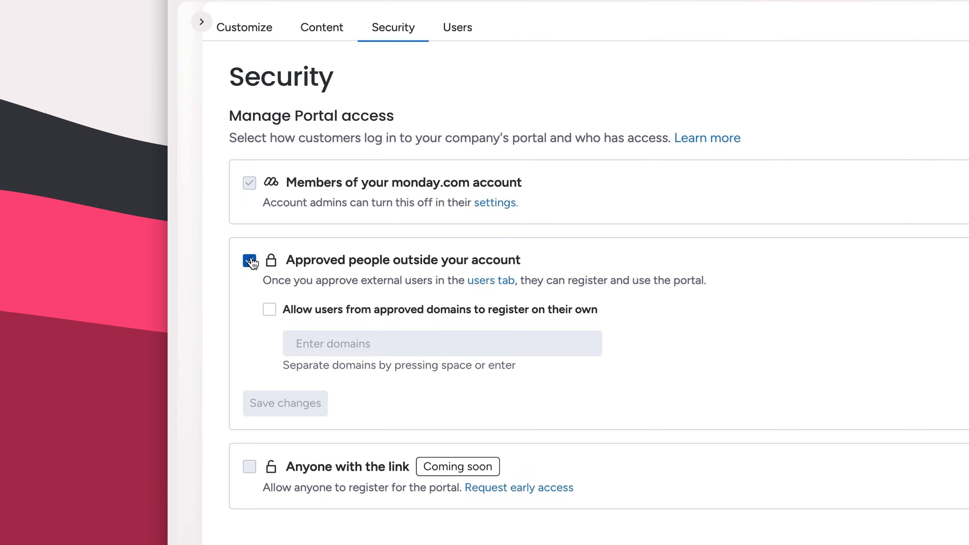
left_click(269, 309)
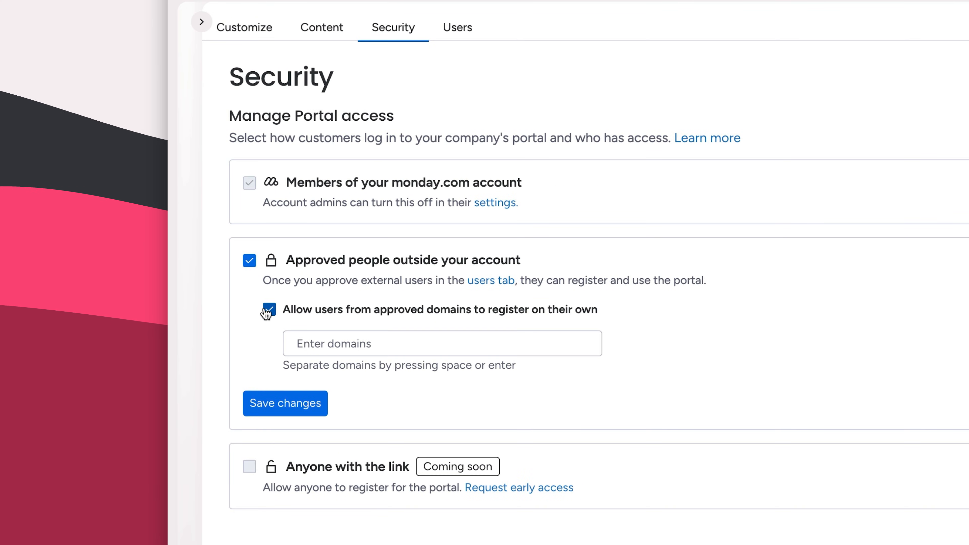
type("rosscompany.com")
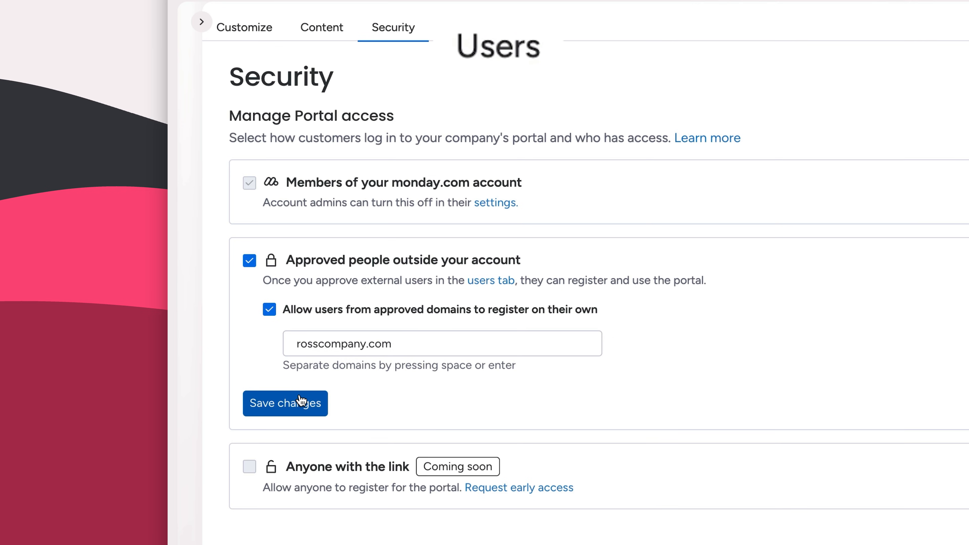
scroll("down", 3)
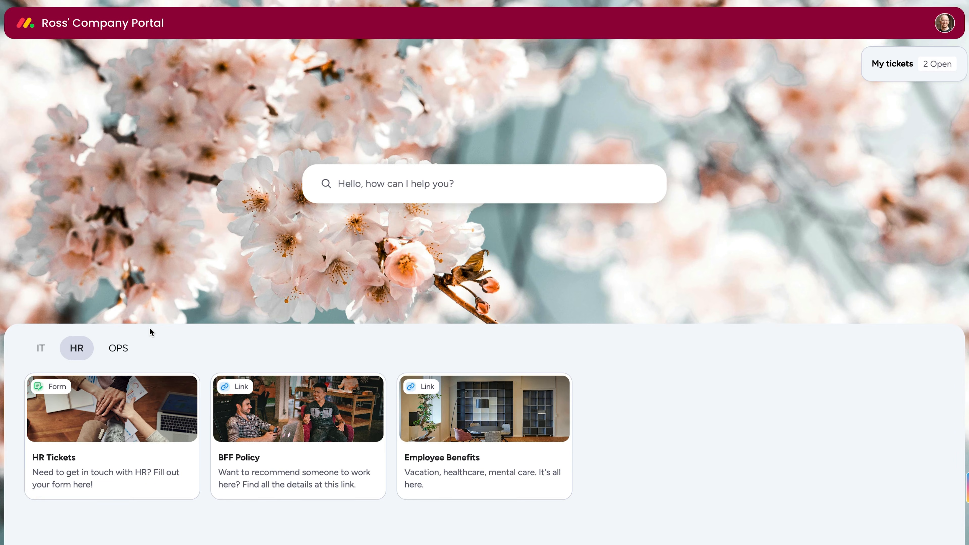
Fill in and submit a WiFi issues ticket via the portal's IT Tickets form.
left_click(41, 347)
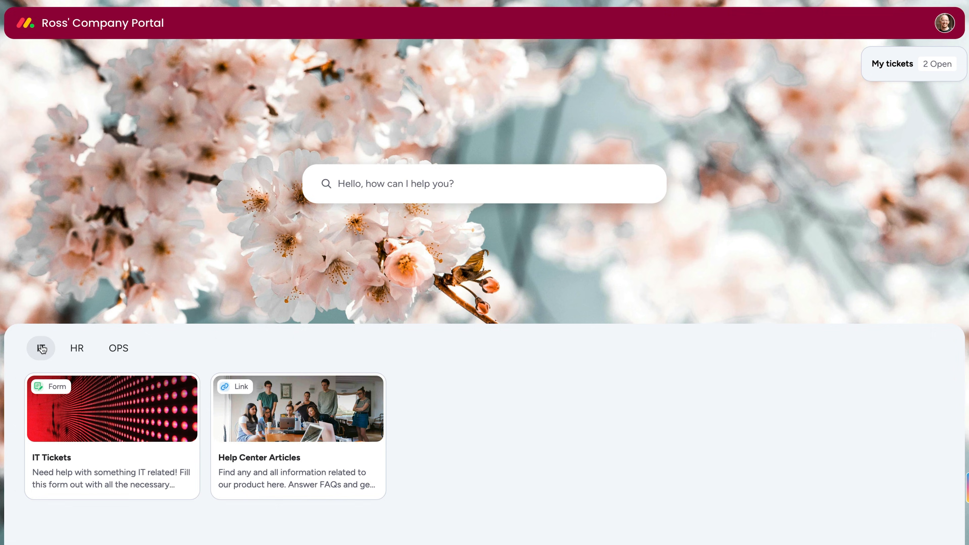
left_click(112, 408)
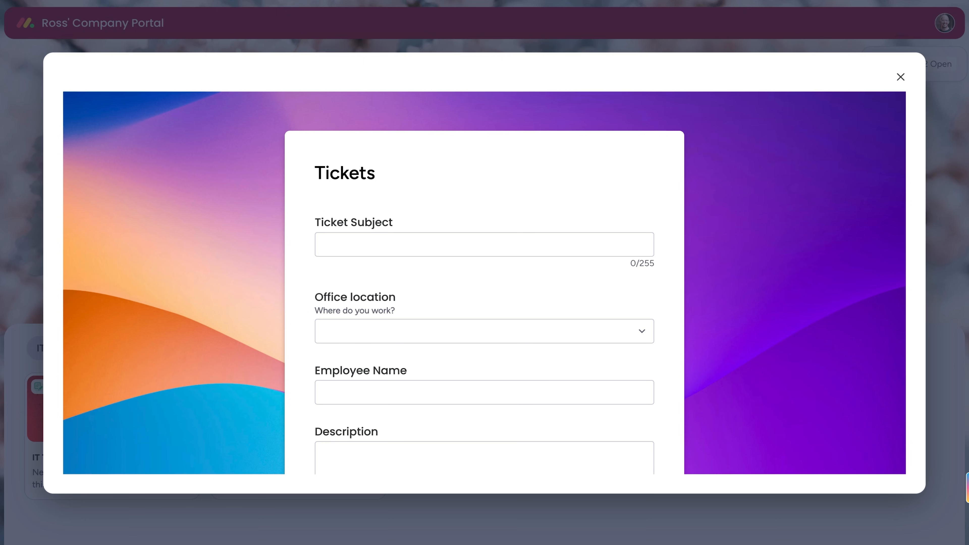
scroll("down", 3)
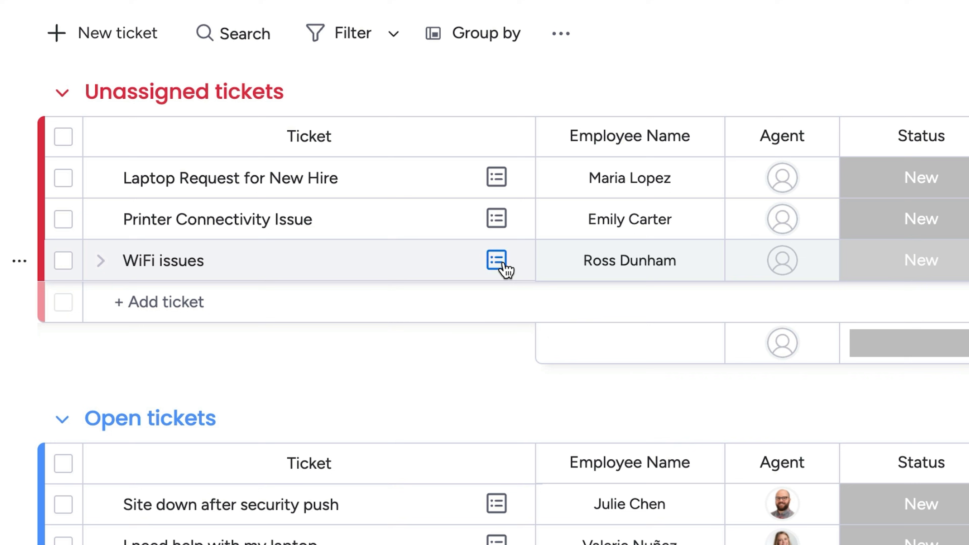
Send the WiFi issues requester the AI-drafted troubleshooting email from the item card.
left_click(496, 260)
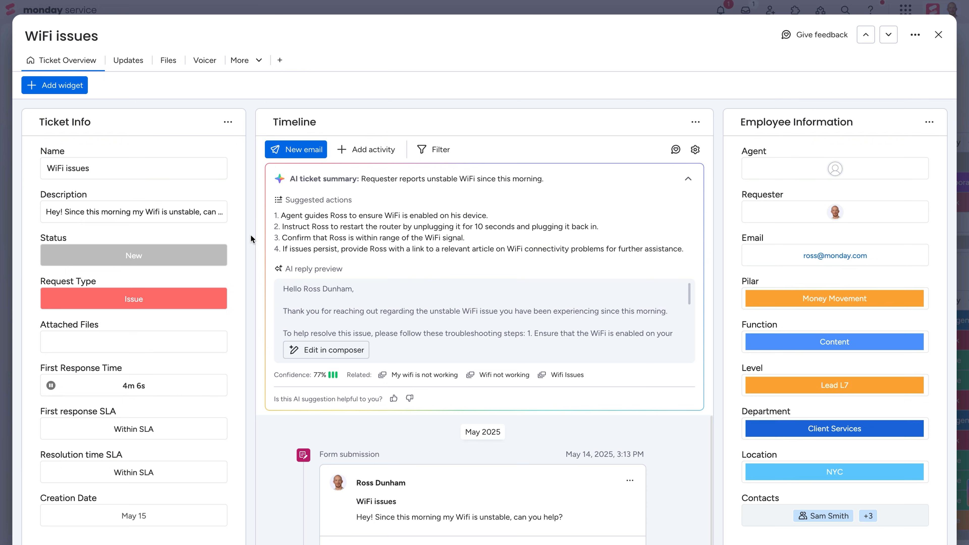
left_click(325, 349)
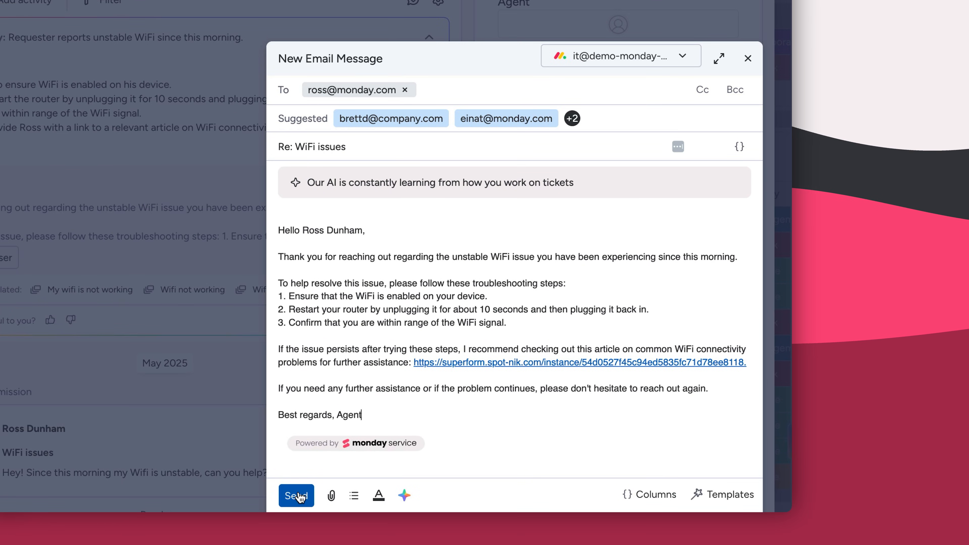
left_click(296, 495)
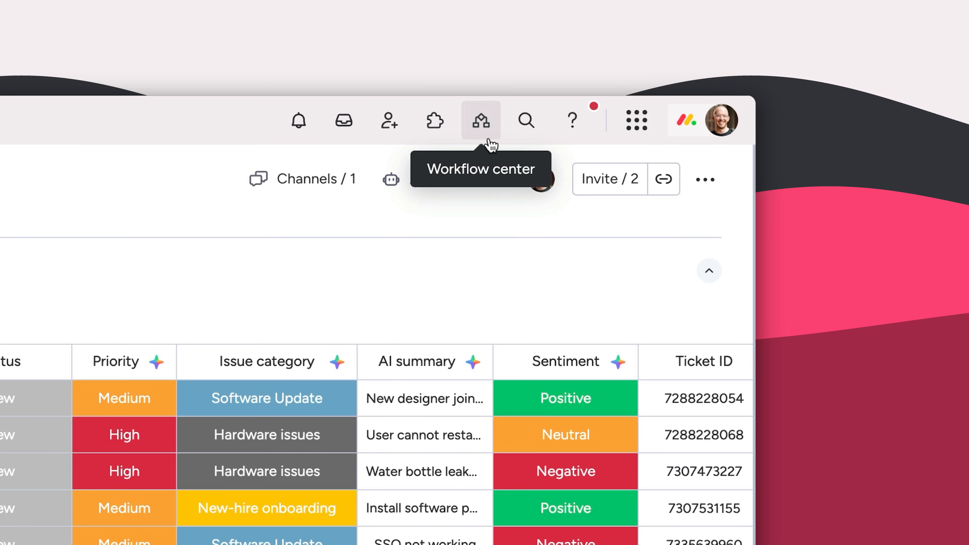
Review the Auto-replies workflow's VPN, WiFi and password email branches, then return to the portal.
left_click(480, 120)
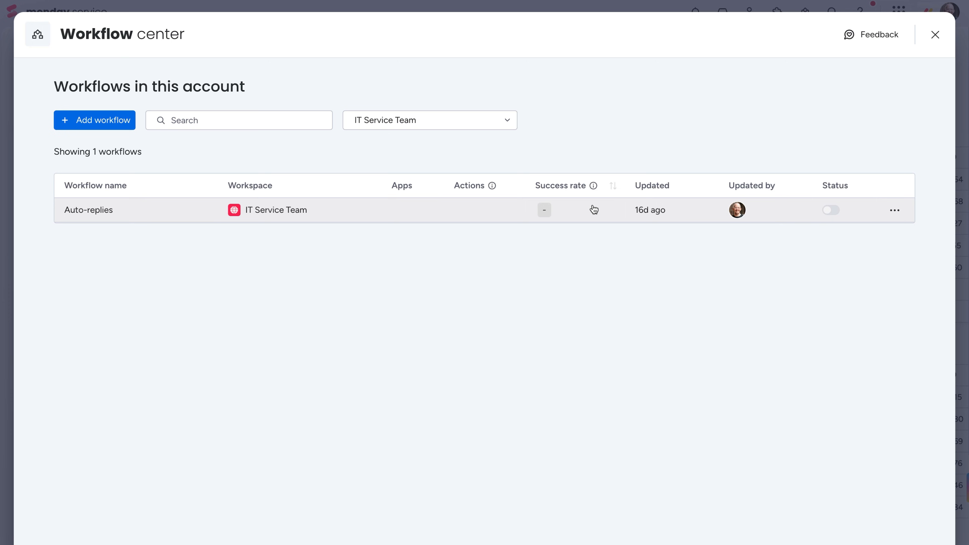
left_click(88, 210)
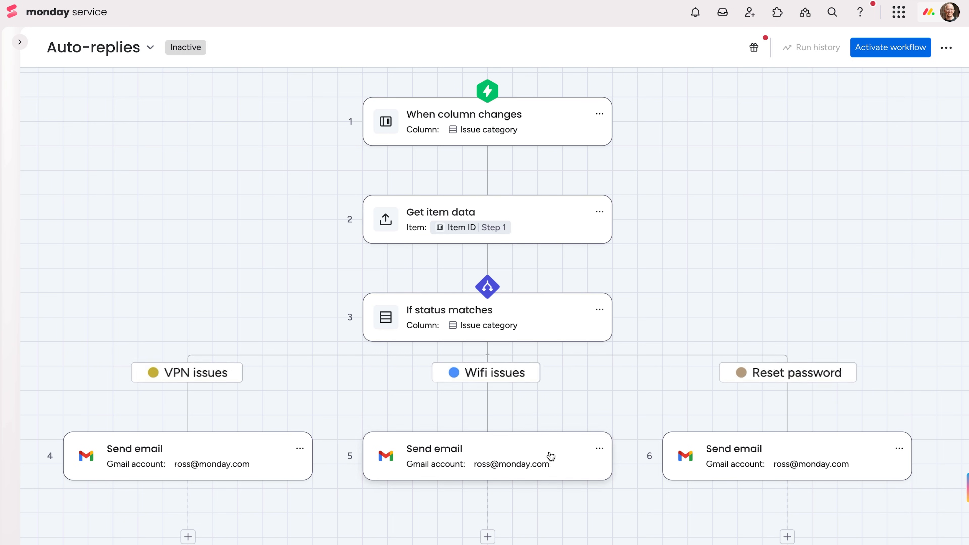
left_click(488, 455)
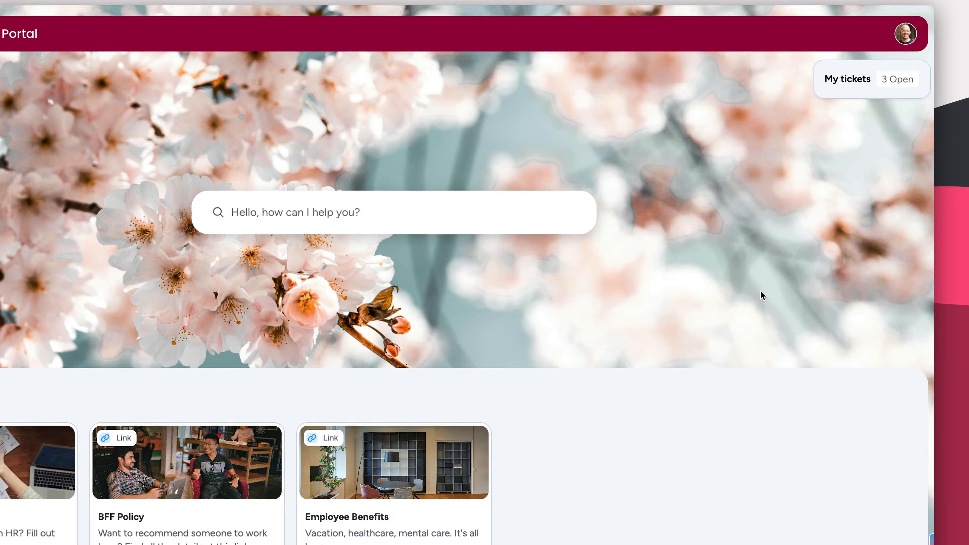
Bring up the full list of my submitted tickets and their conversations.
left_click(870, 79)
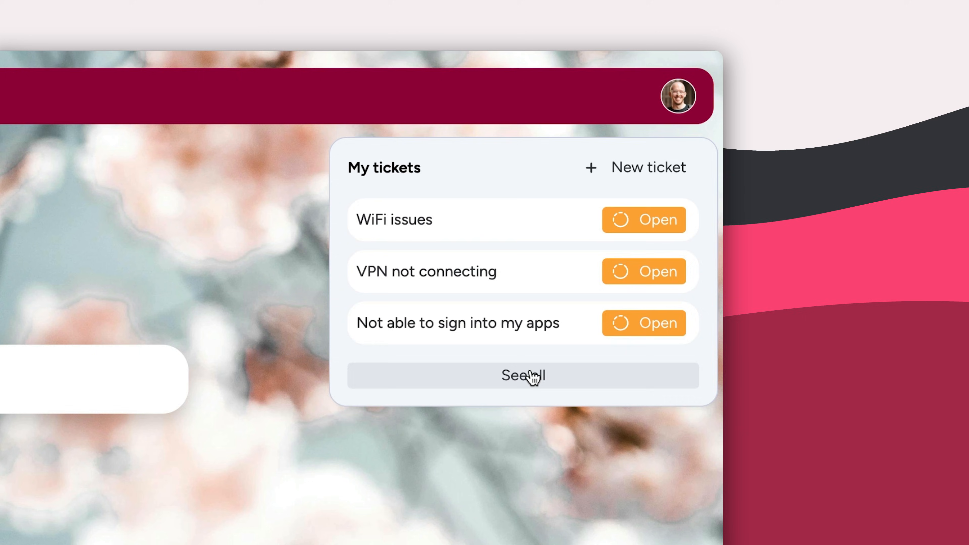
left_click(522, 375)
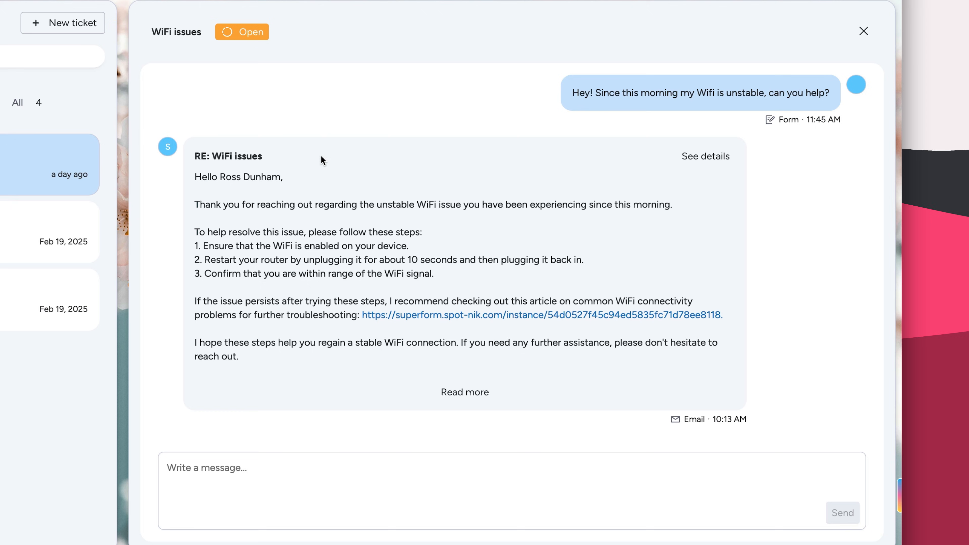
Reply on the WiFi issues ticket: 'Awesome! I will try these out and get back to you', and send it.
type("Awesome!")
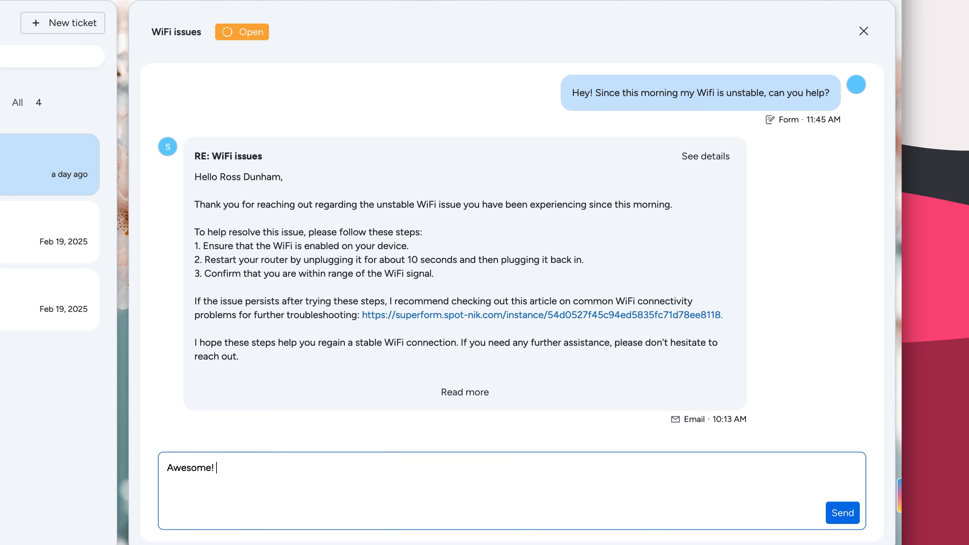
type("I will try these out and get back to yo")
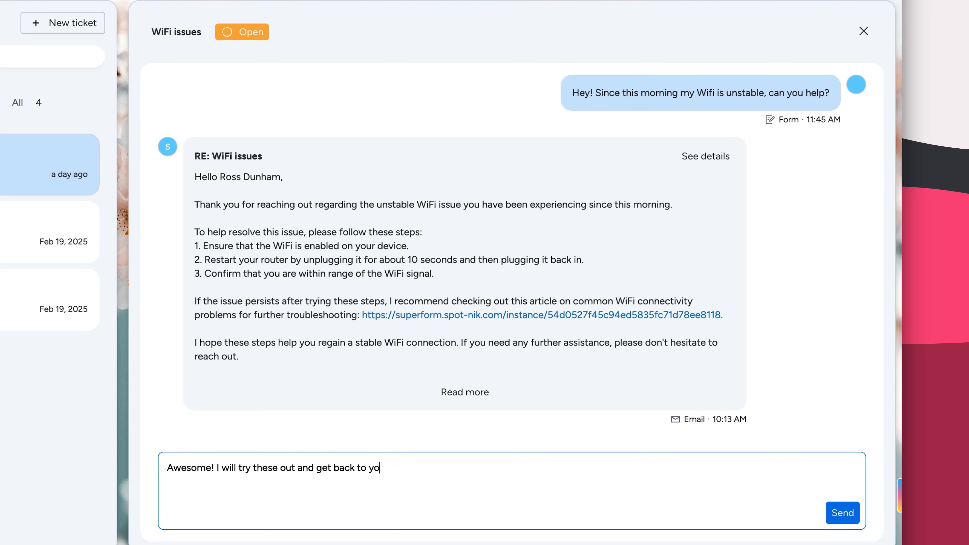
left_click(842, 512)
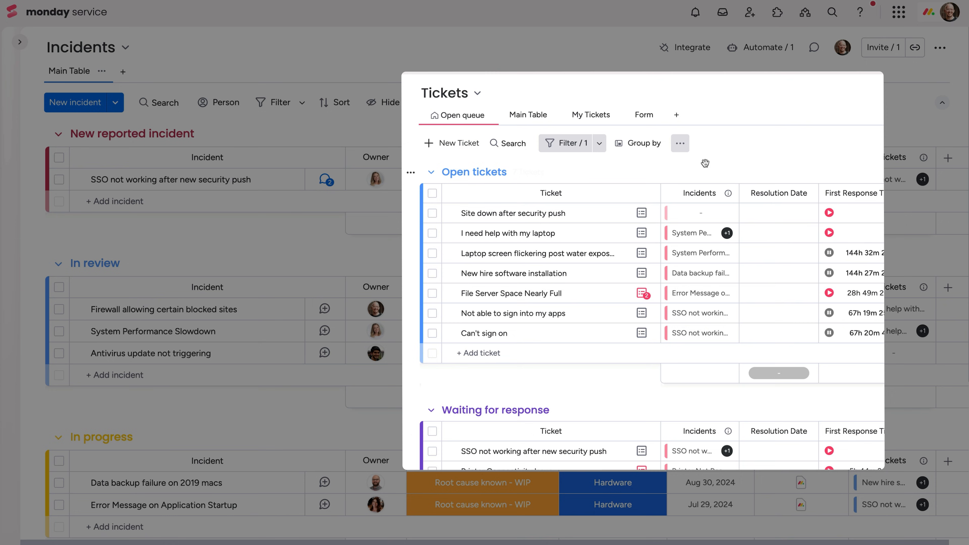
left_click(699, 213)
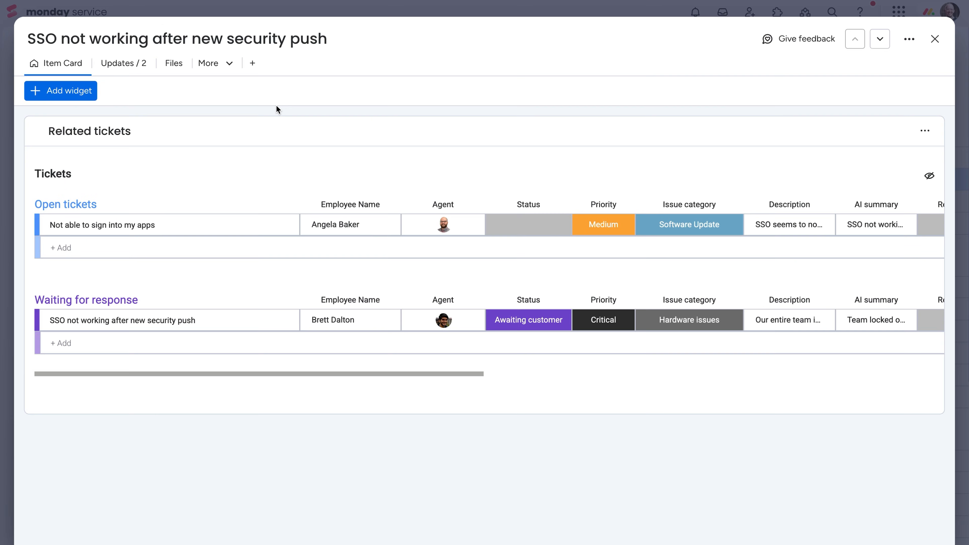
mouse_move(132, 82)
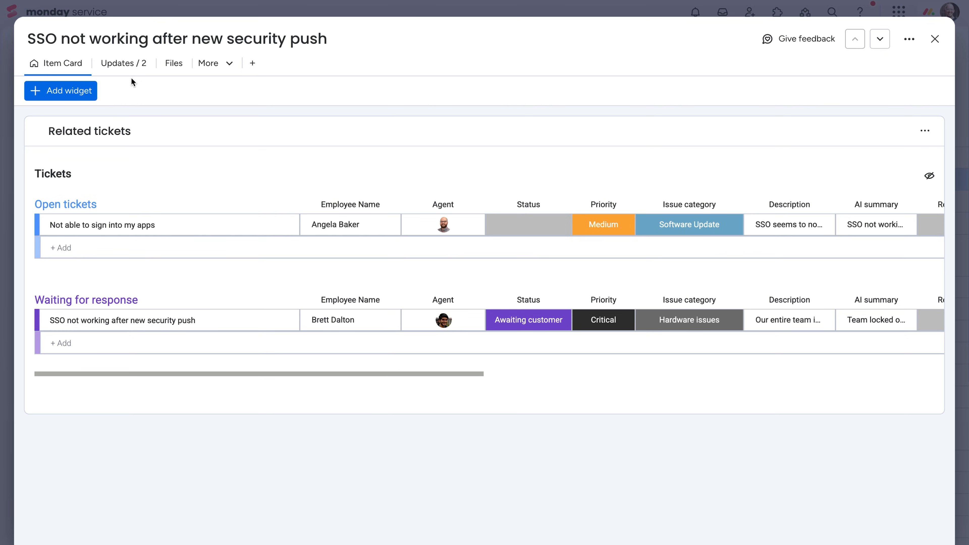
left_click(123, 63)
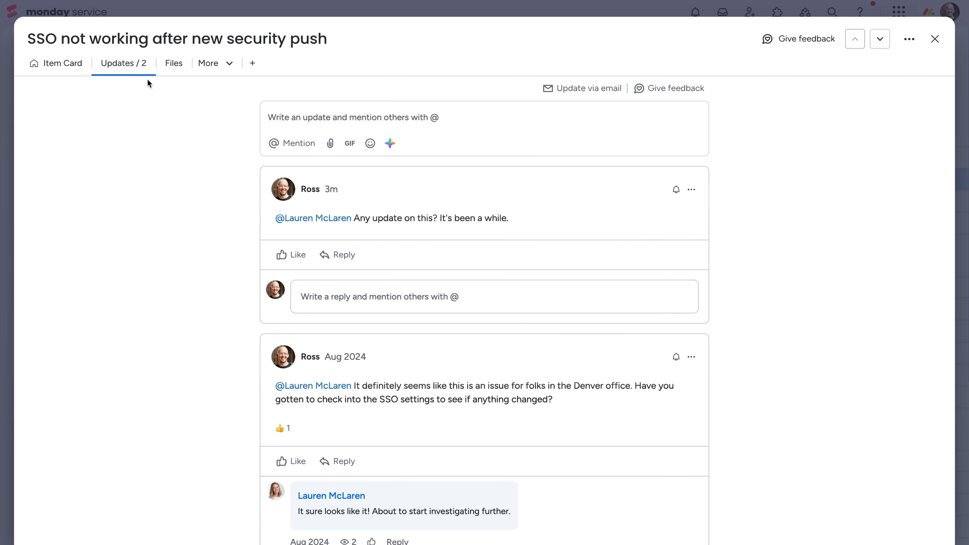
left_click(173, 63)
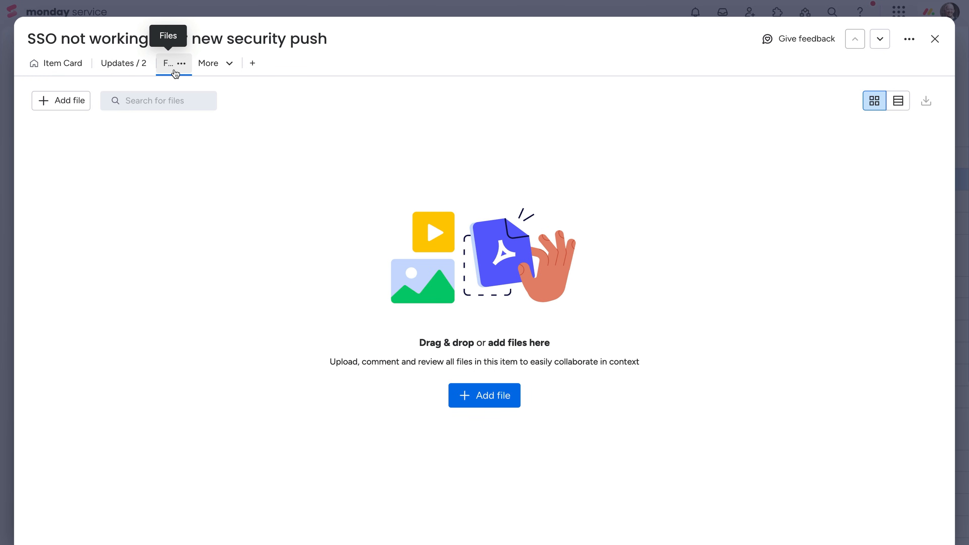
left_click(934, 39)
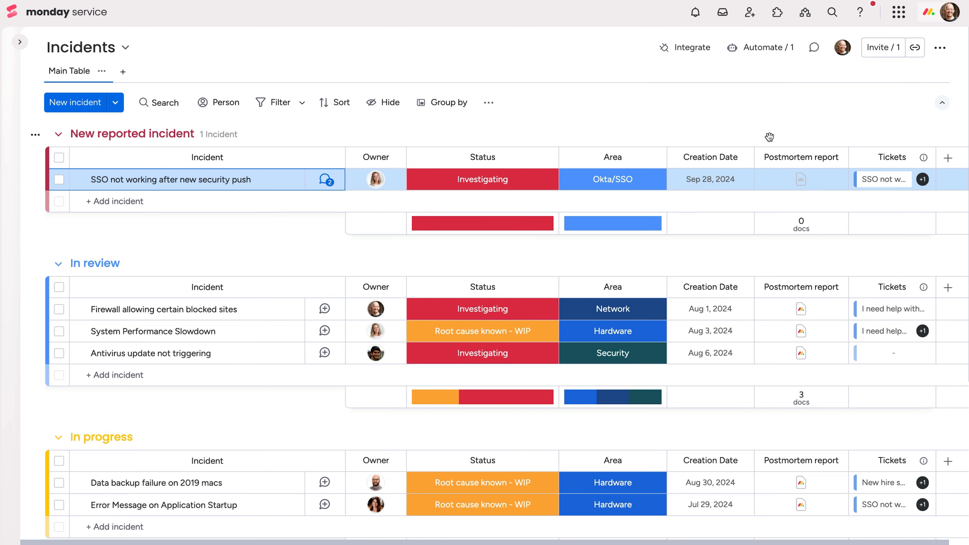
left_click(800, 179)
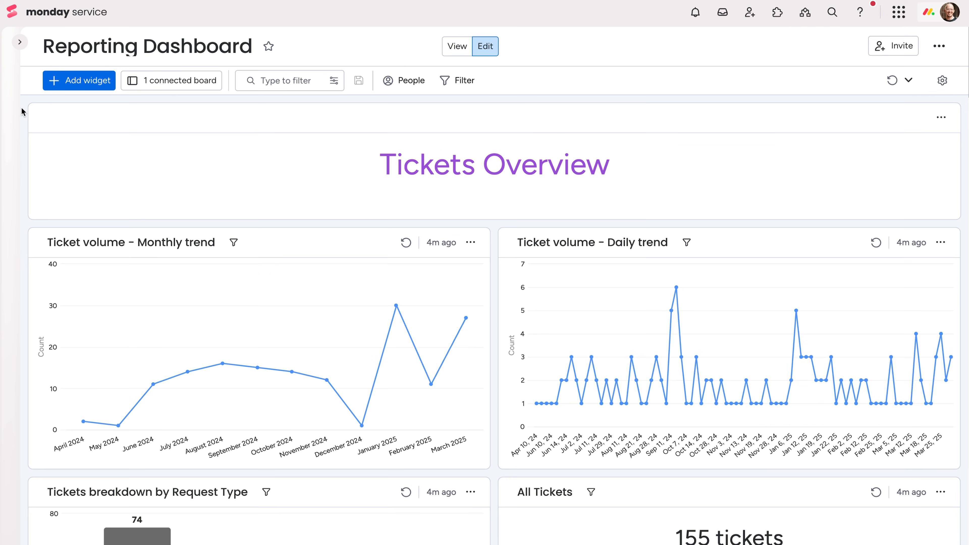
Scroll through the Reporting Dashboard's ticket charts.
scroll("down", 3)
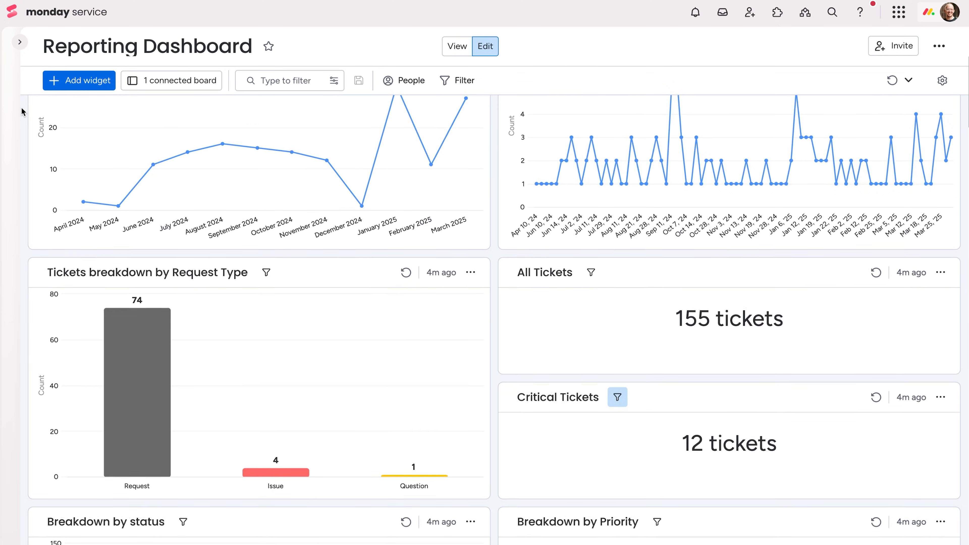
scroll("down", 3)
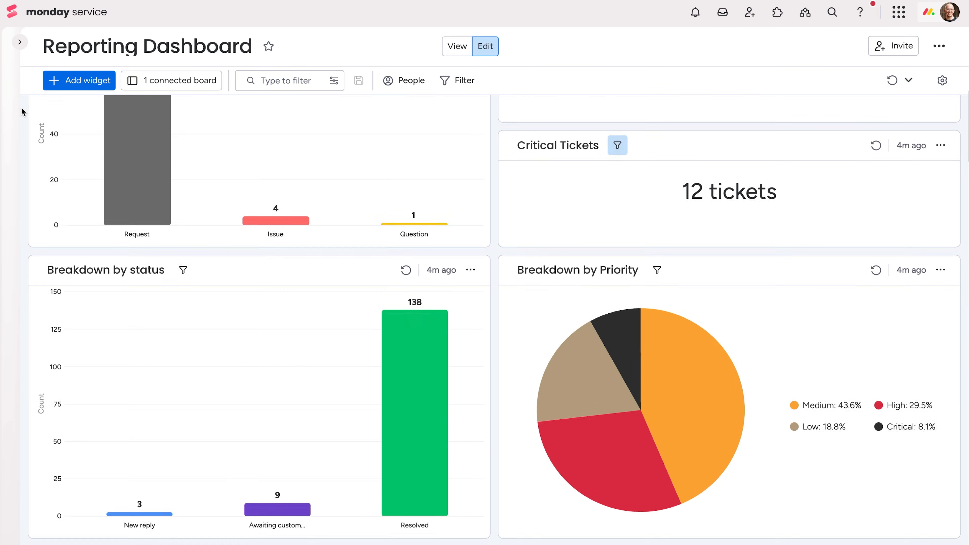
scroll("down", 3)
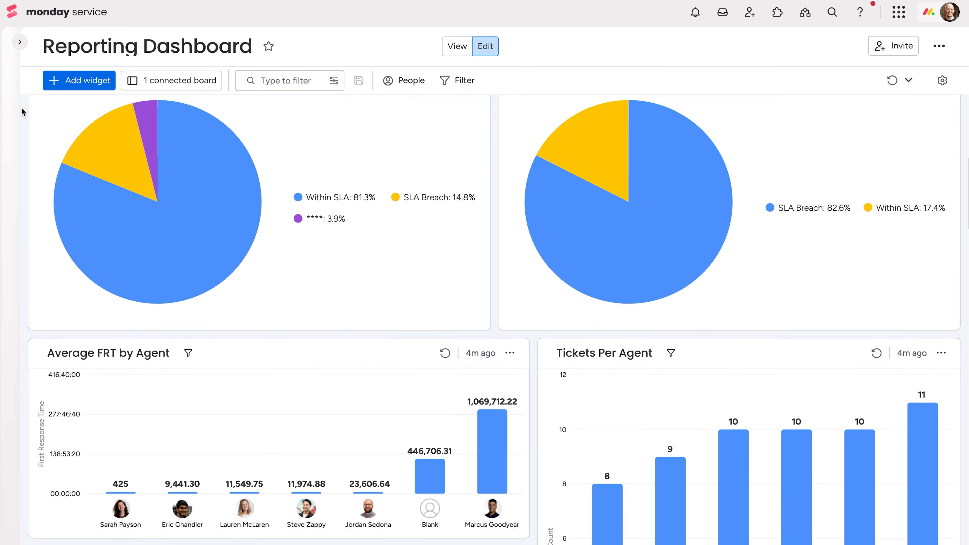
scroll("down", 3)
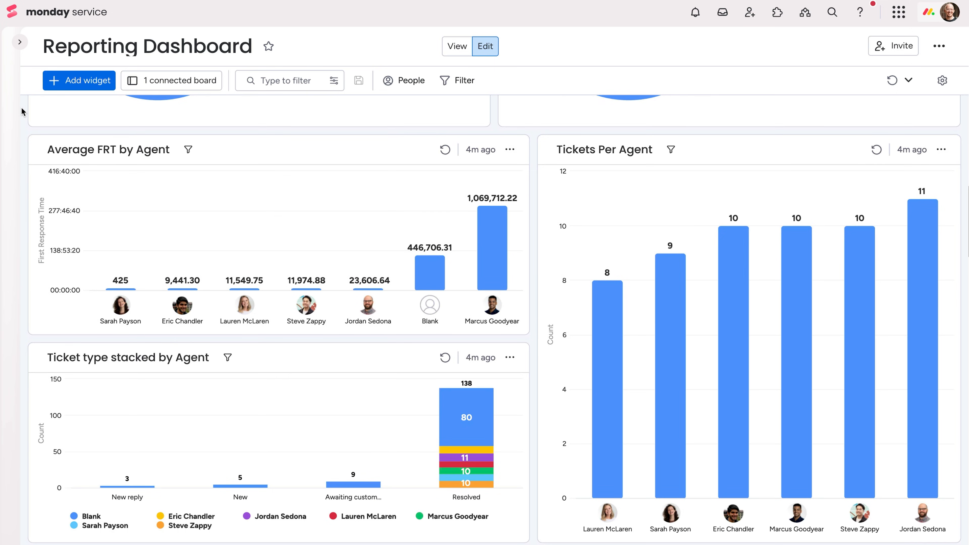
Show the widget types available to add, hovering the Numbers and Chart options.
left_click(79, 81)
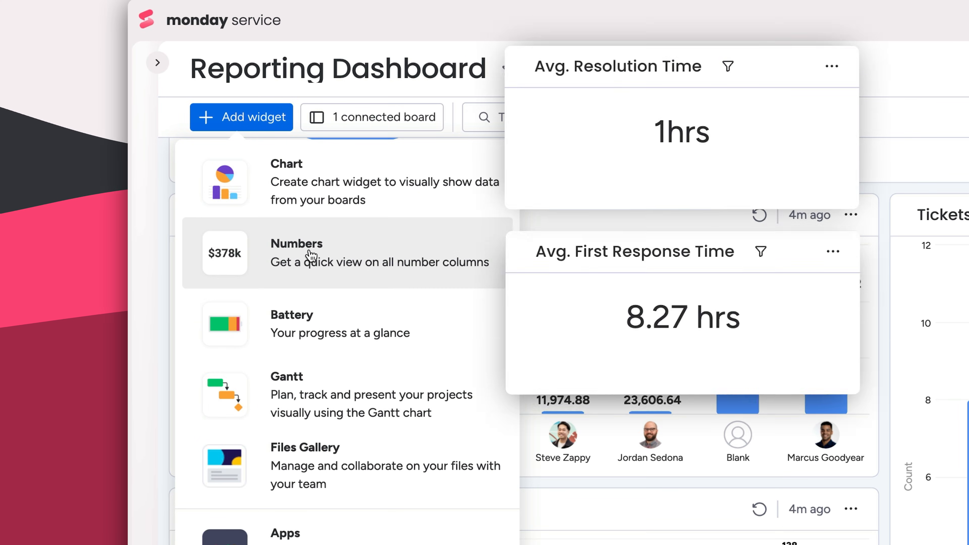
left_click(816, 68)
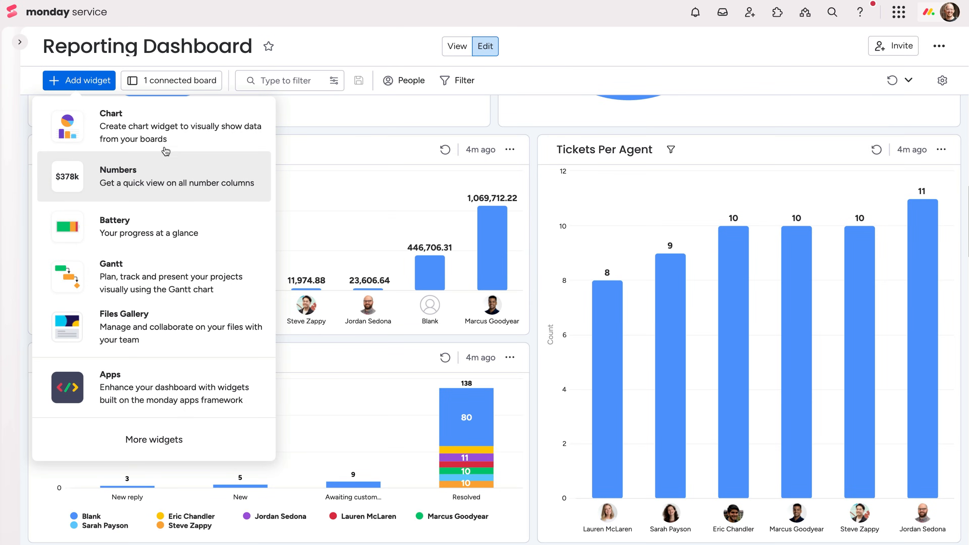
left_click(111, 126)
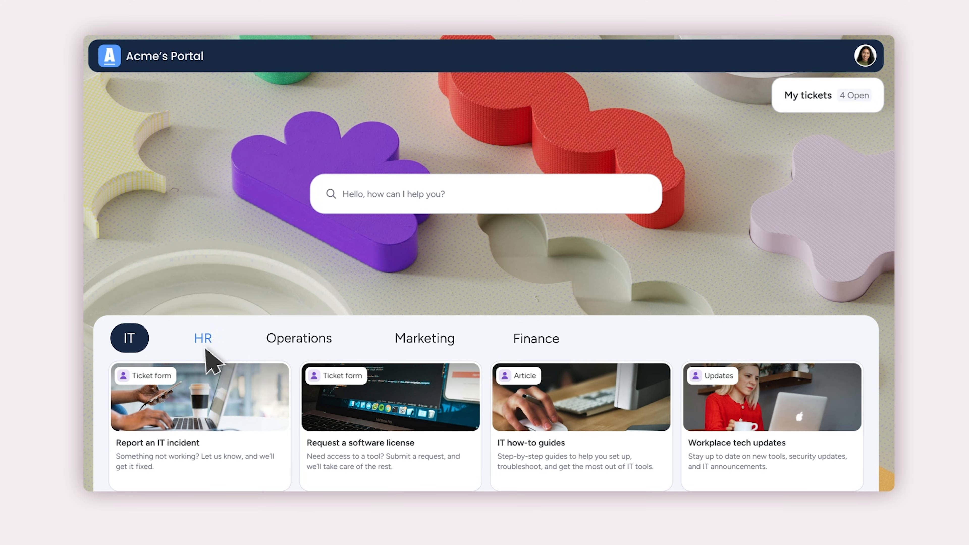
Switch Acme's Portal to the HR category of services.
left_click(201, 338)
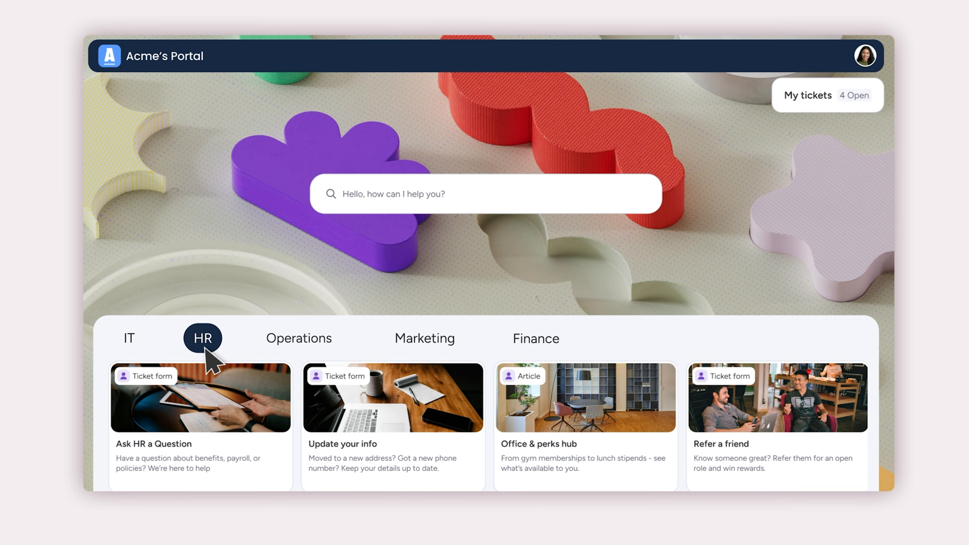